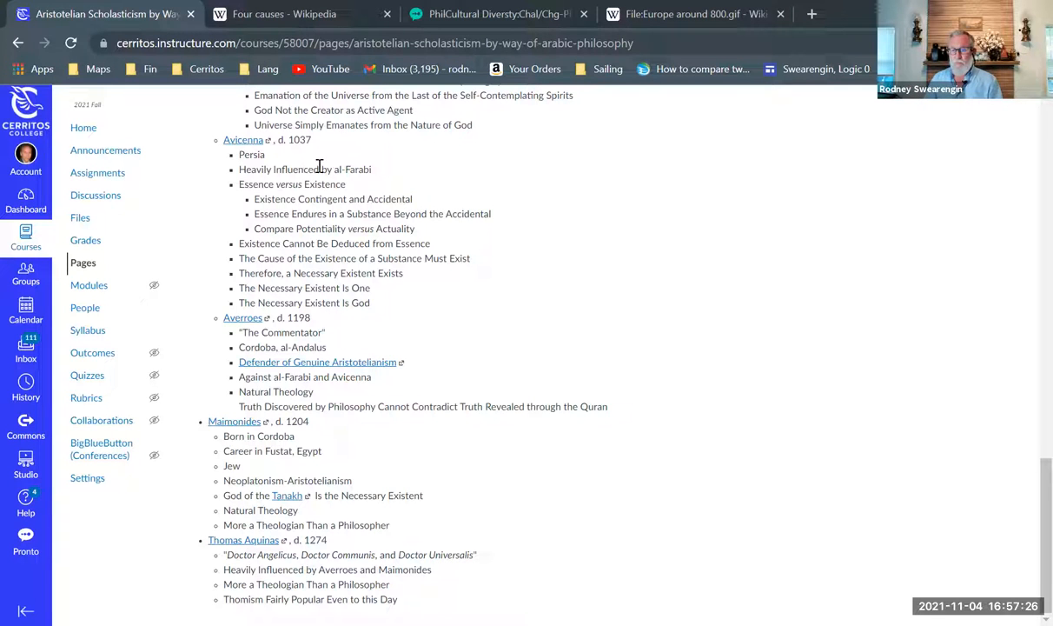
mouse_move(408, 165)
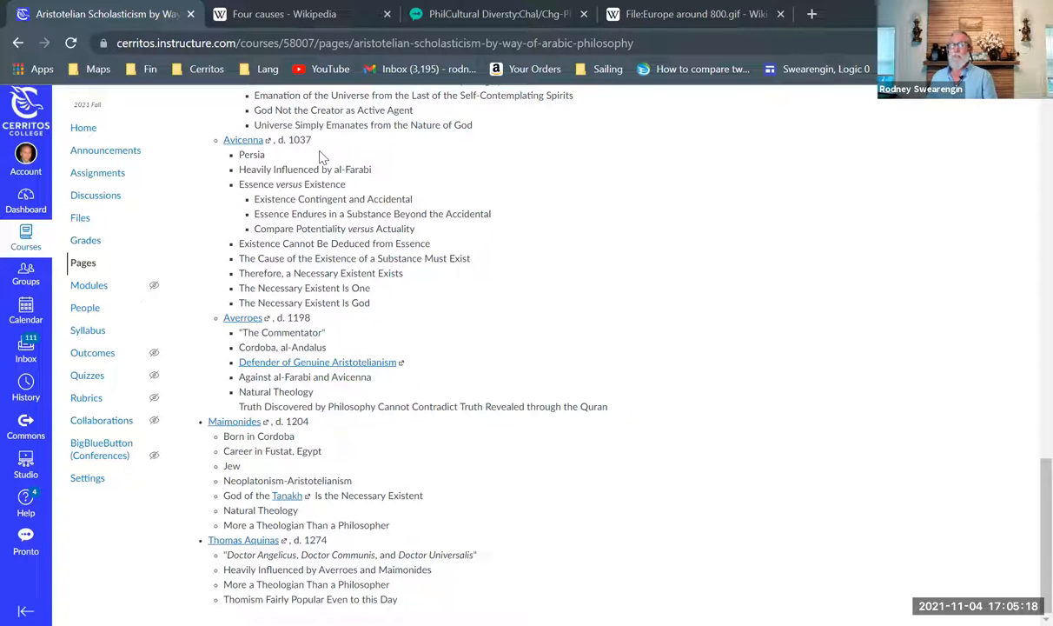
mouse_move(426, 141)
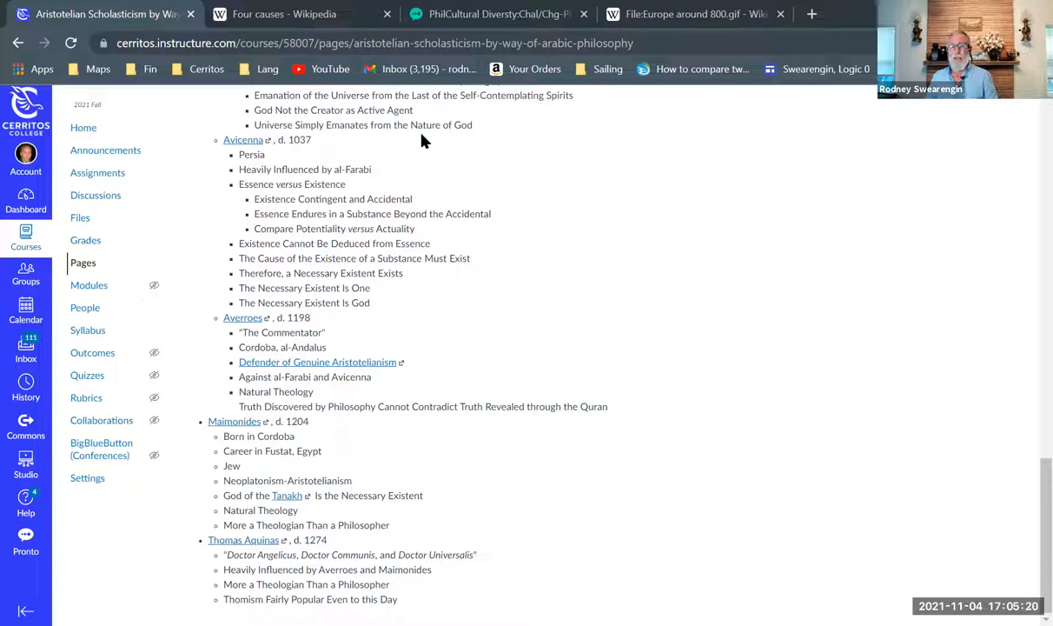
mouse_move(577, 209)
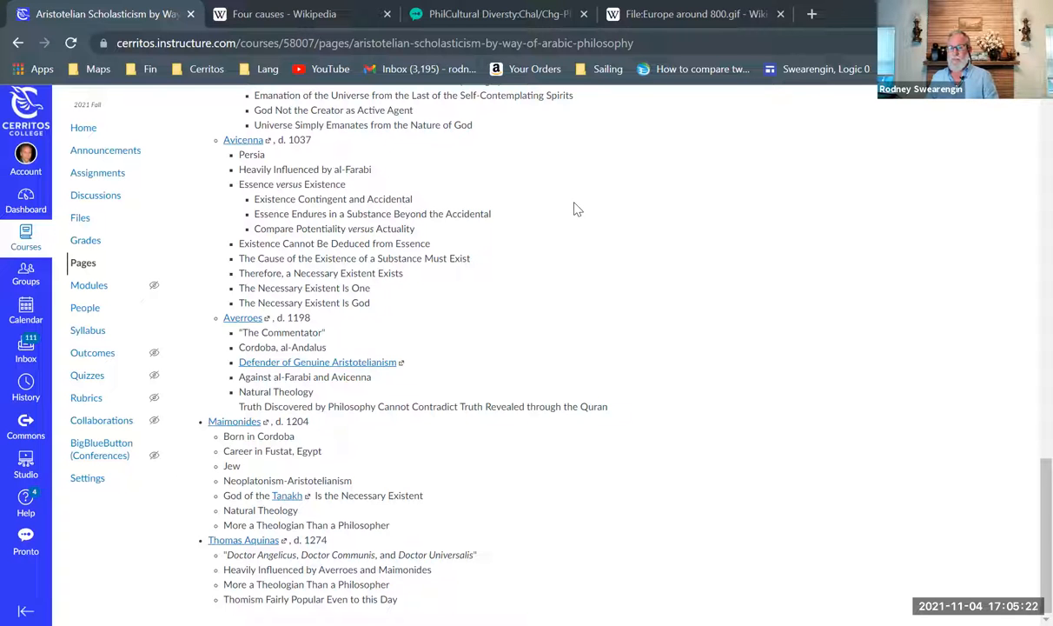